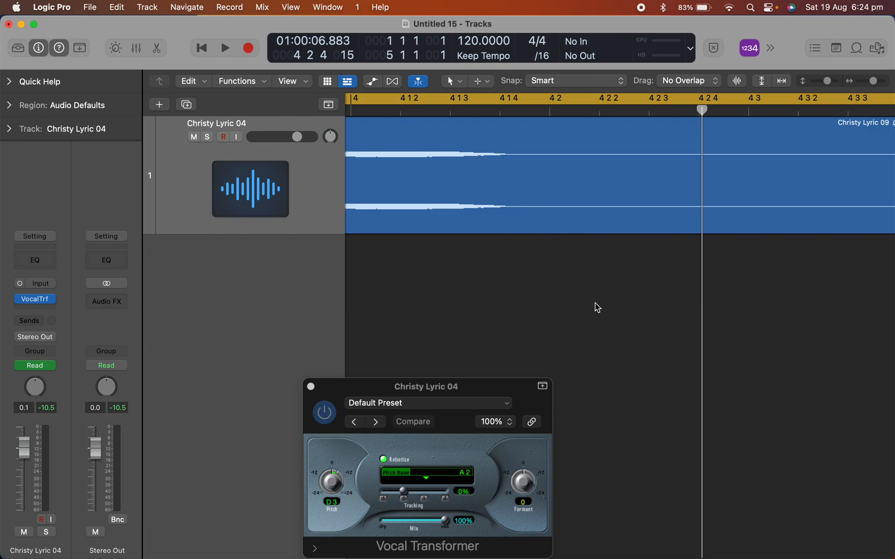
# Step: Move the Vocal Transformer window up and fit all Christy Lyric 04 regions into view
pyautogui.moveTo(425, 387); pyautogui.dragTo(450, 343)
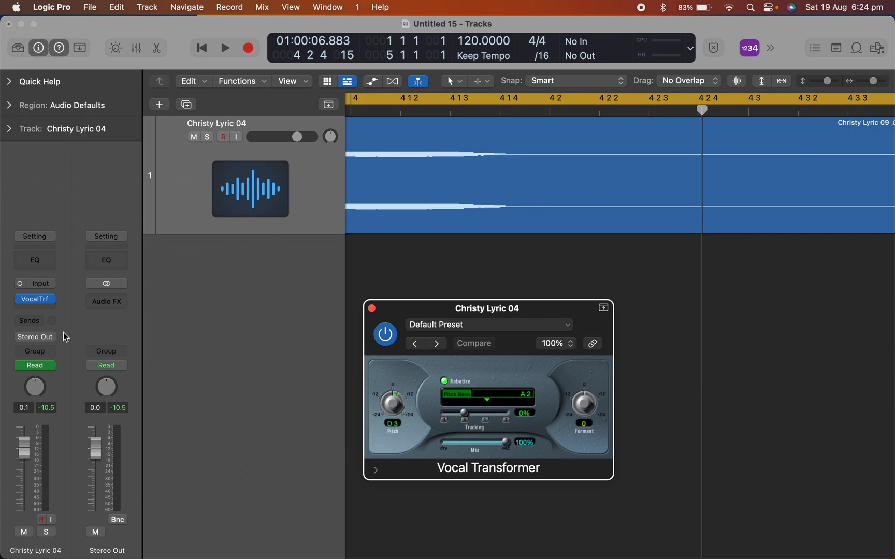
pyautogui.click(34, 300)
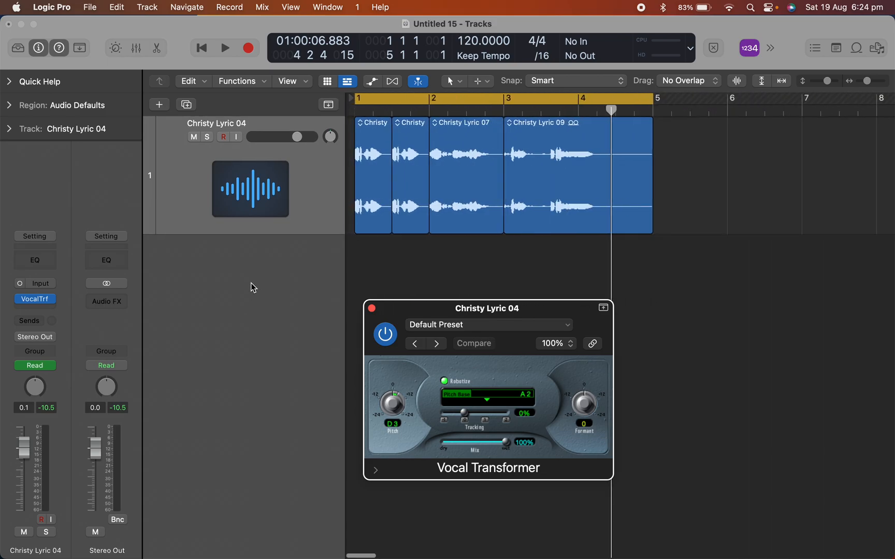
# Step: Play the vocal, bypass the VocalTrf insert, and keep automation mode on Read
pyautogui.click(225, 48)
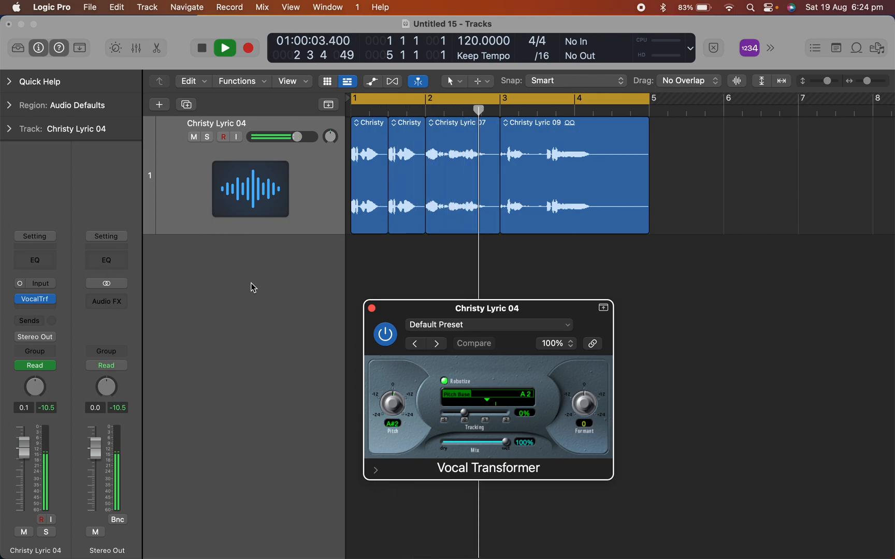
pyautogui.click(224, 48)
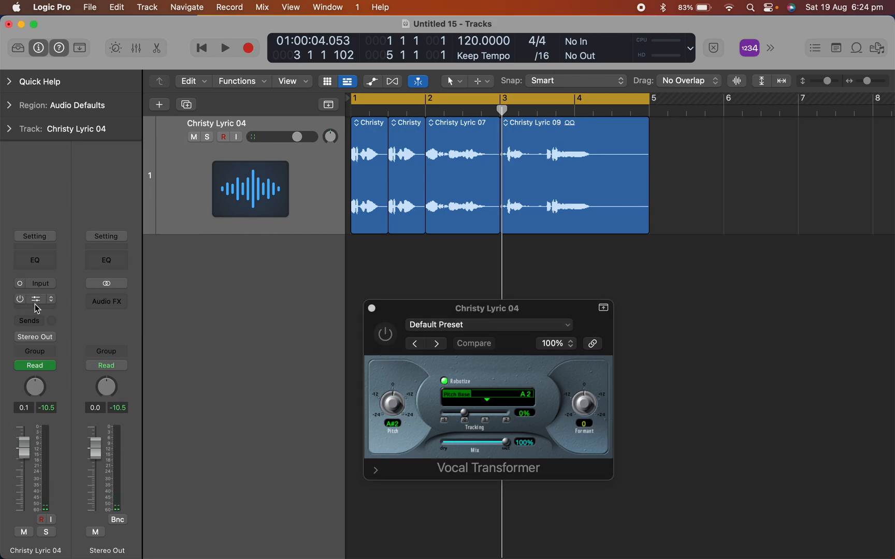
pyautogui.click(35, 365)
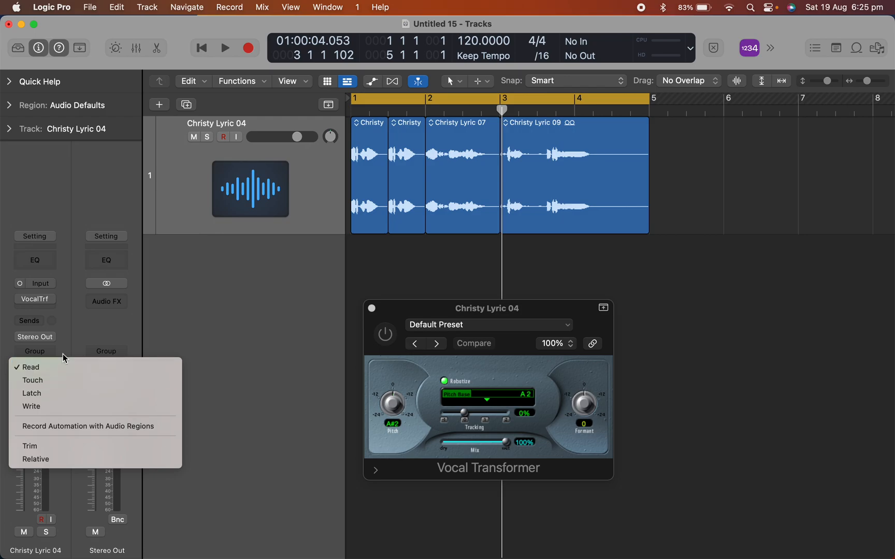
pyautogui.moveTo(56, 367)
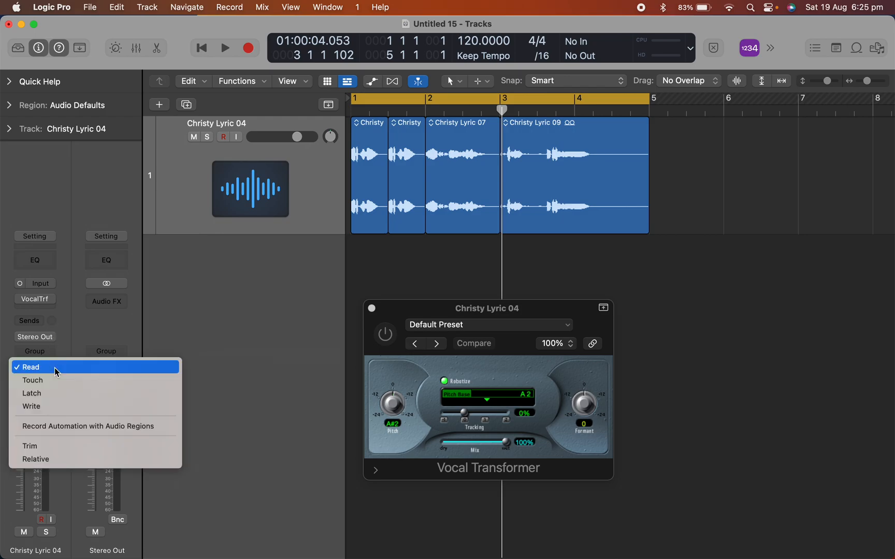
pyautogui.click(30, 367)
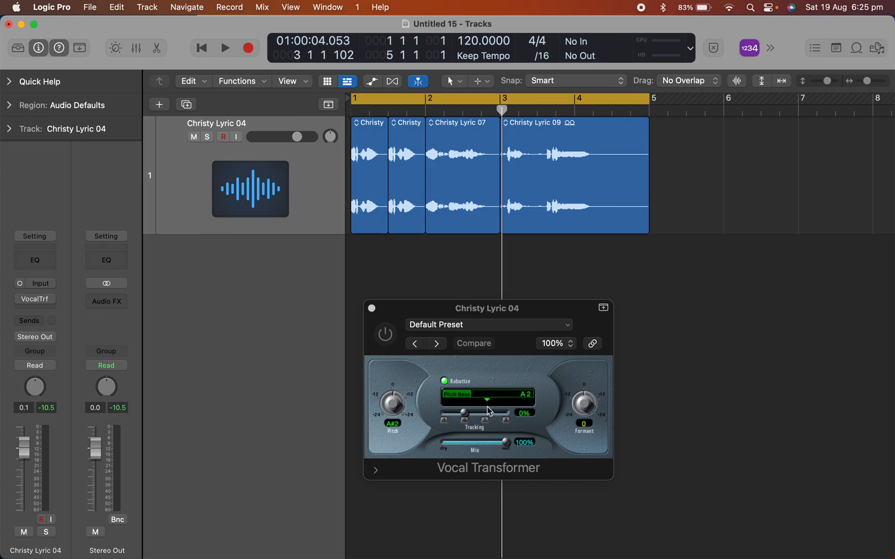
# Step: Play the dry vocal with Vocal Transformer bypassed, stopping near bar 4
pyautogui.click(224, 48)
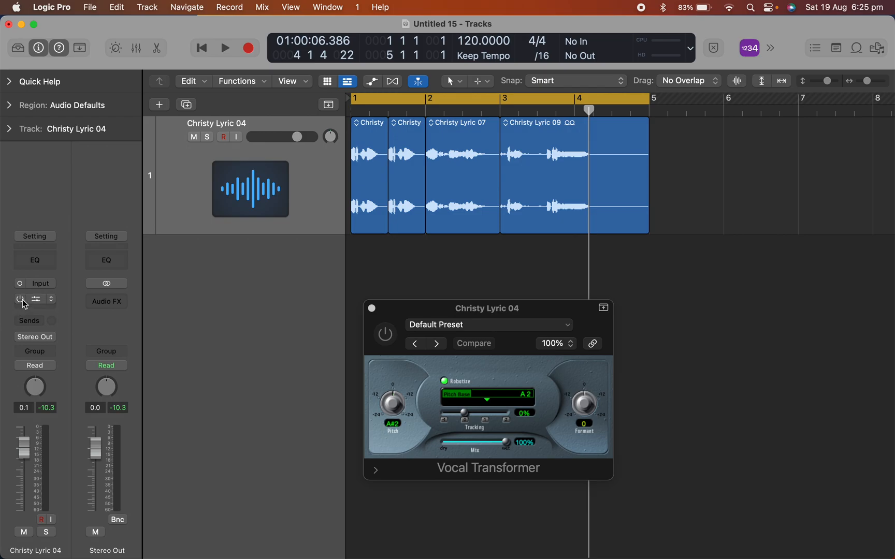
# Step: Re-enable the VocalTrf insert and point at the automation mode control
pyautogui.click(19, 301)
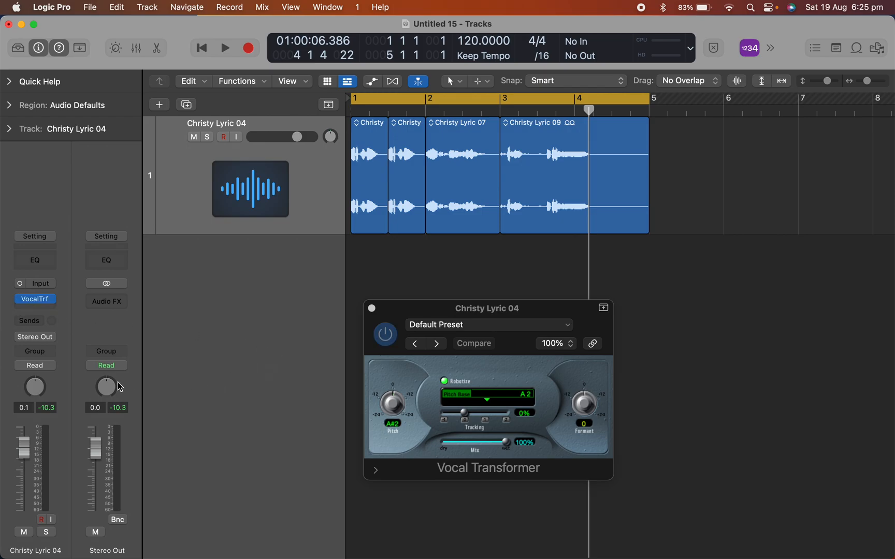
pyautogui.click(35, 365)
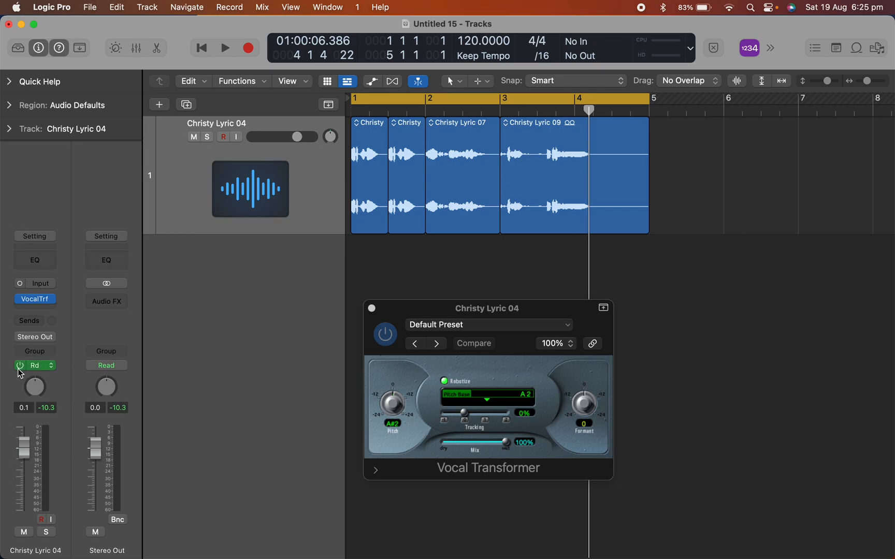
pyautogui.click(19, 366)
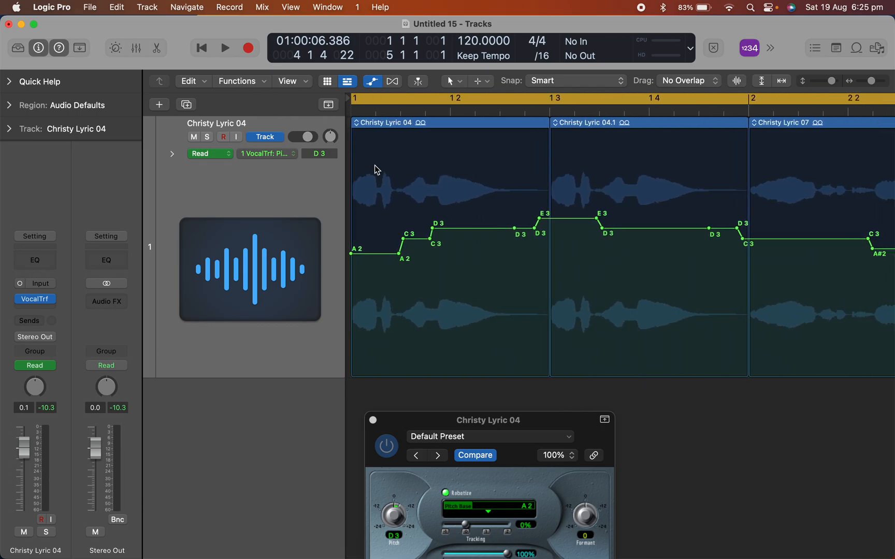
pyautogui.moveTo(372, 260)
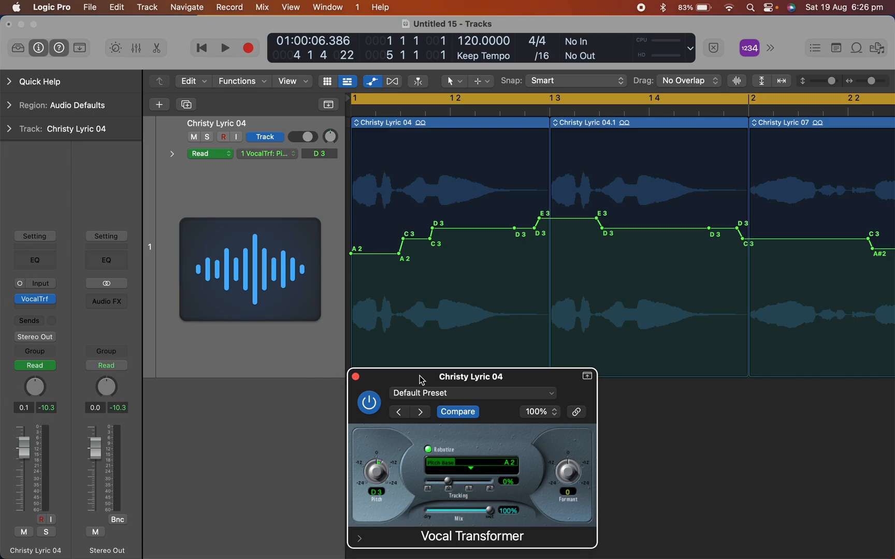
pyautogui.moveTo(430, 230)
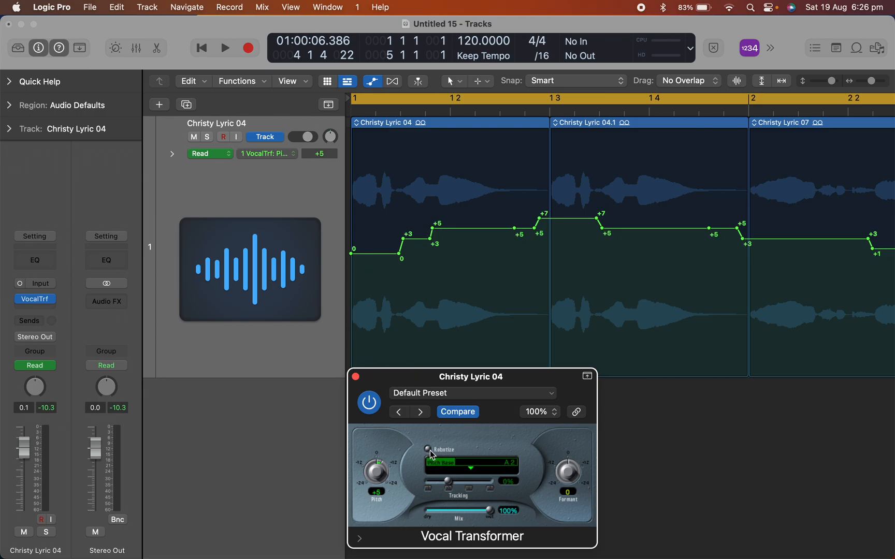
pyautogui.click(428, 449)
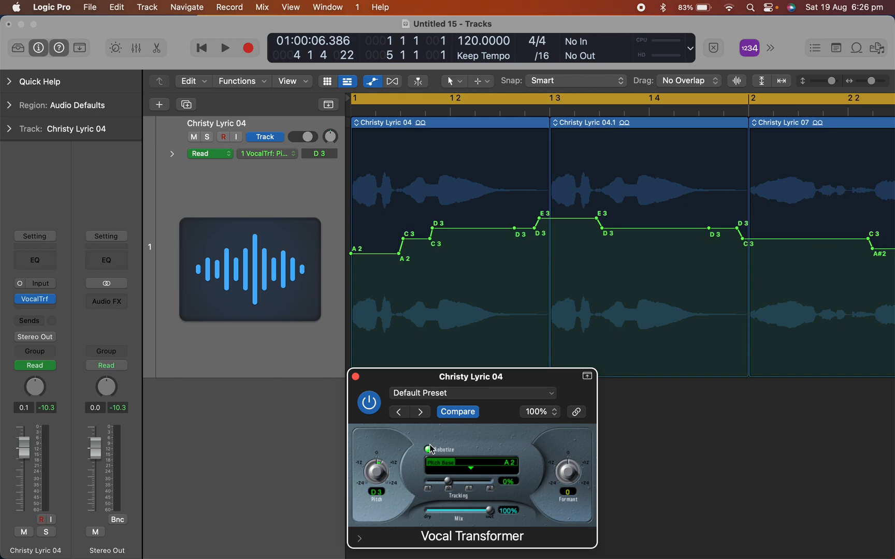
pyautogui.click(427, 450)
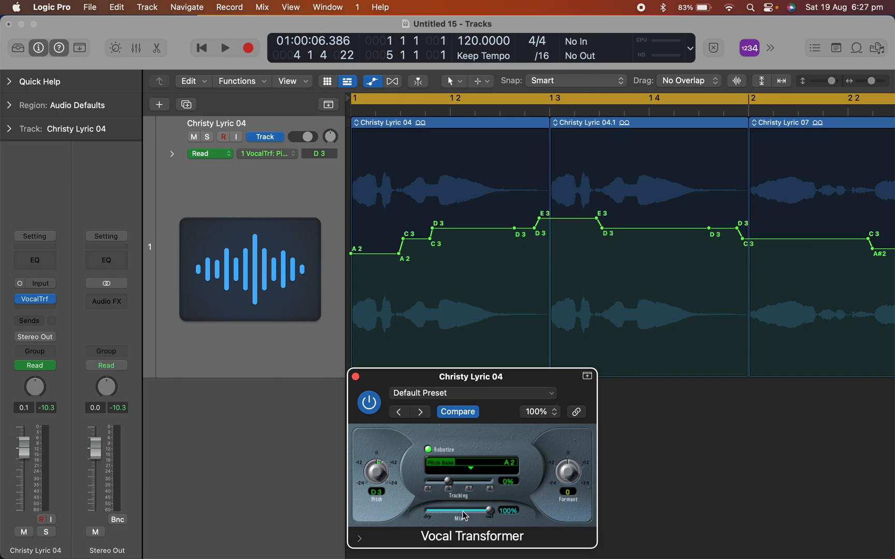
pyautogui.moveTo(551, 544)
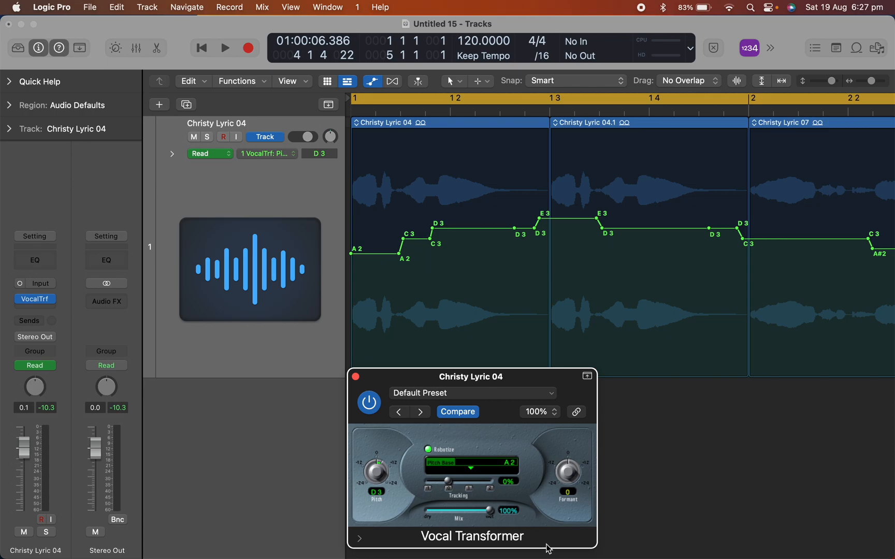
pyautogui.moveTo(279, 459)
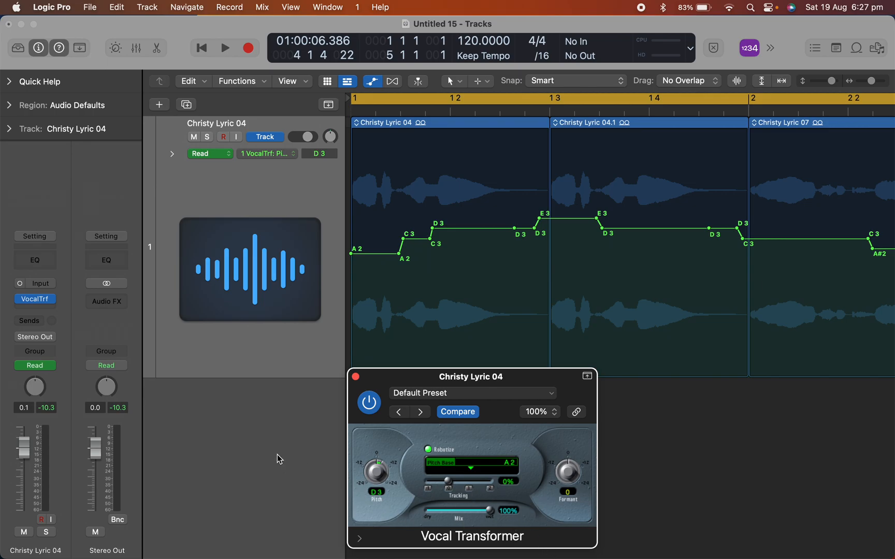
pyautogui.moveTo(359, 317)
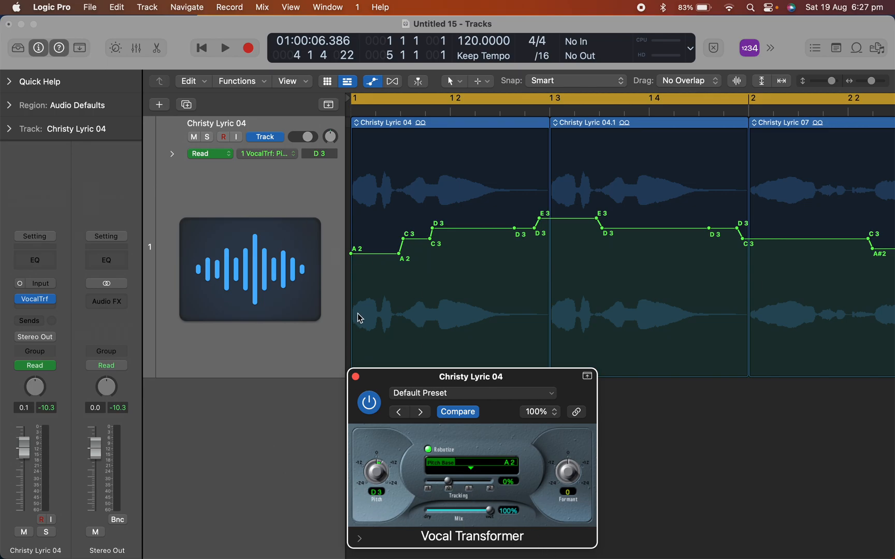
pyautogui.moveTo(372, 232)
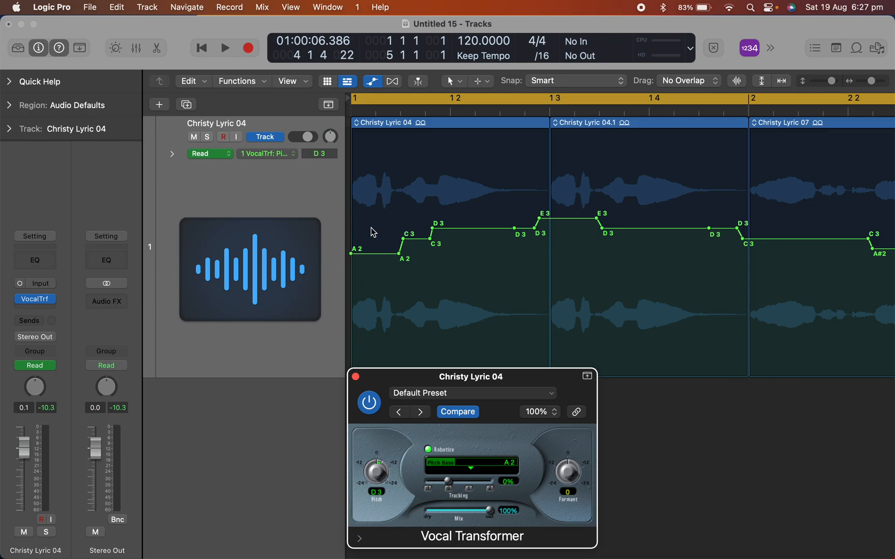
pyautogui.moveTo(686, 188)
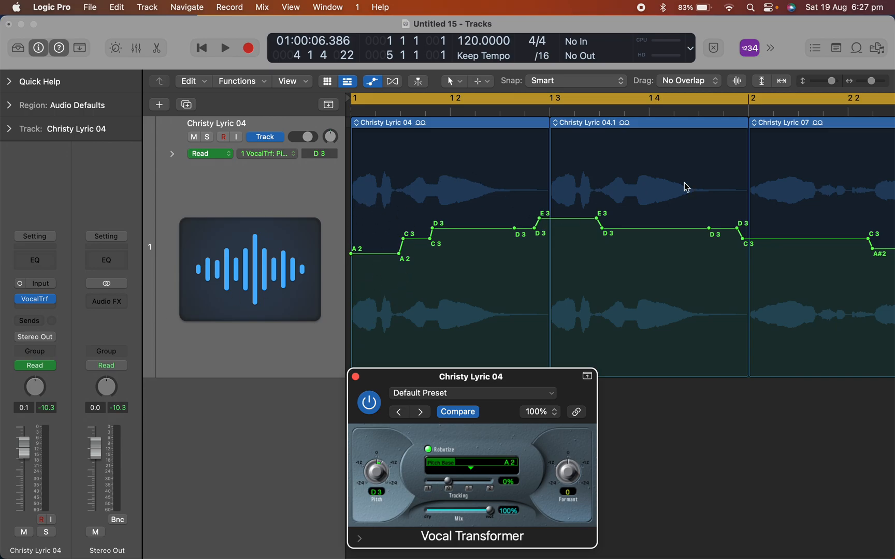
pyautogui.moveTo(556, 235)
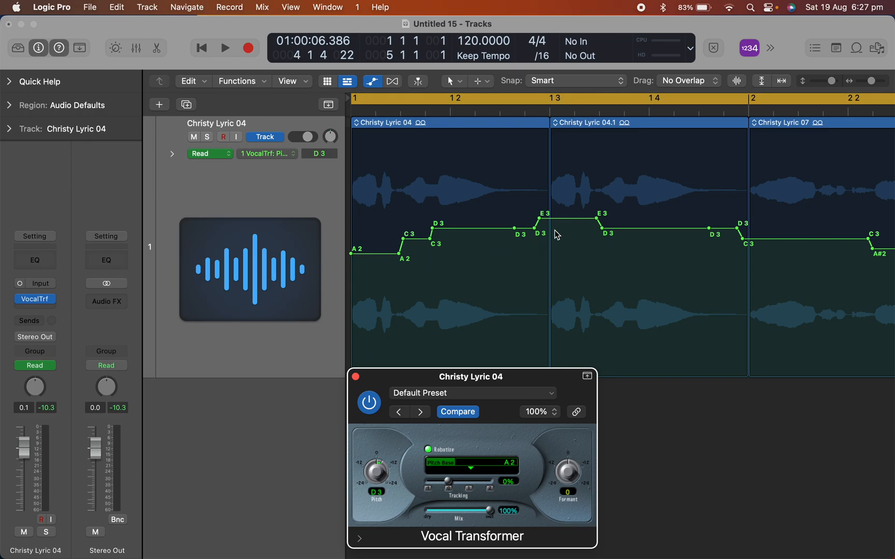
pyautogui.click(224, 48)
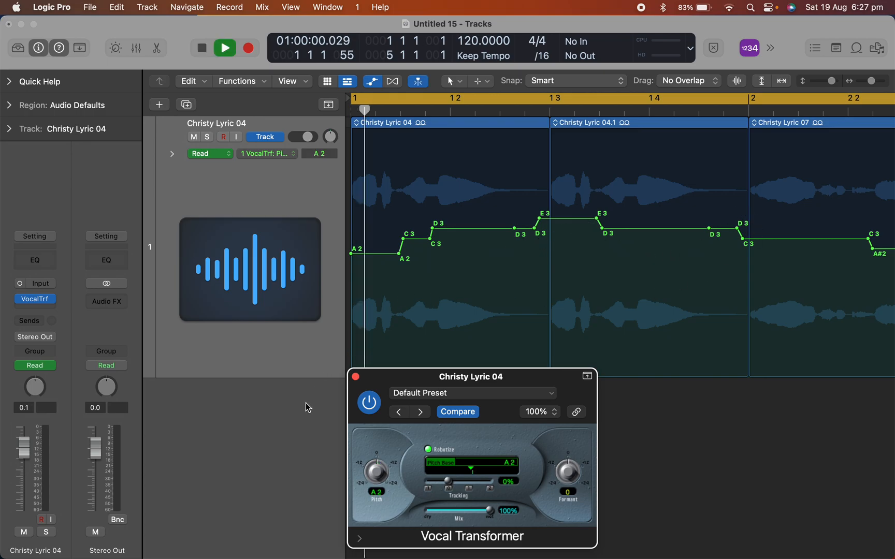
pyautogui.click(225, 47)
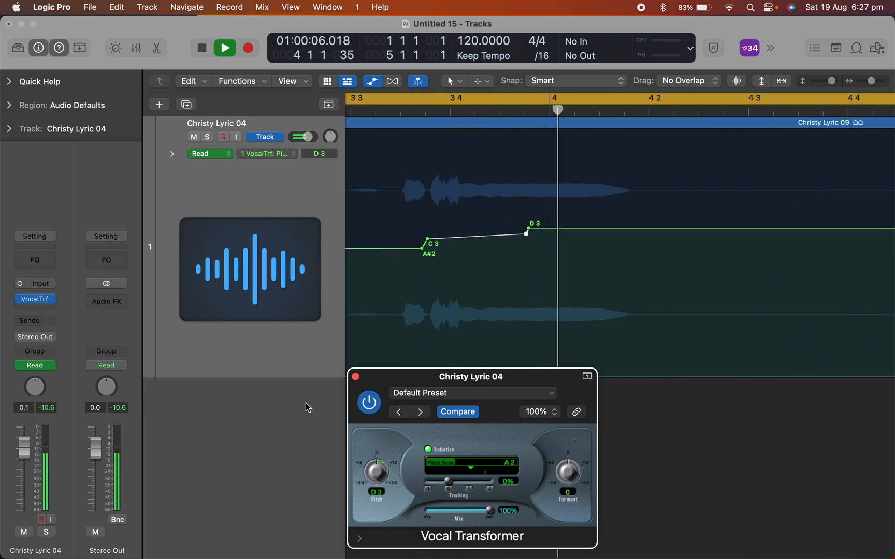
pyautogui.click(201, 47)
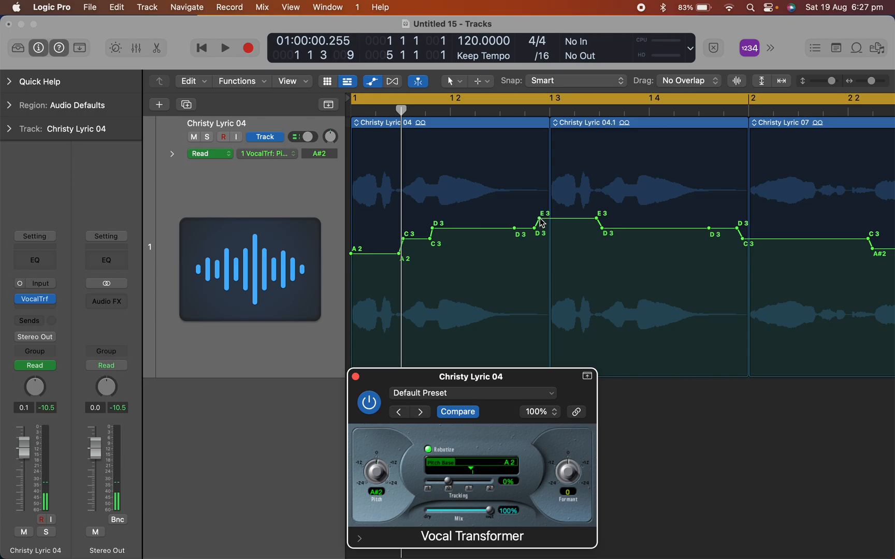
# Step: Drag the E3 pitch node up to G3 and the following D3 node to F3
pyautogui.moveTo(539, 220); pyautogui.dragTo(542, 210)
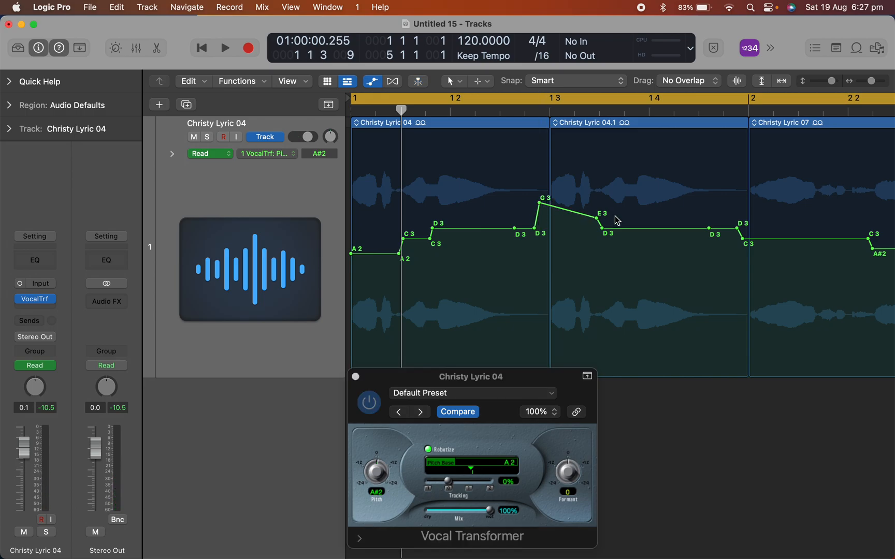
pyautogui.moveTo(596, 219)
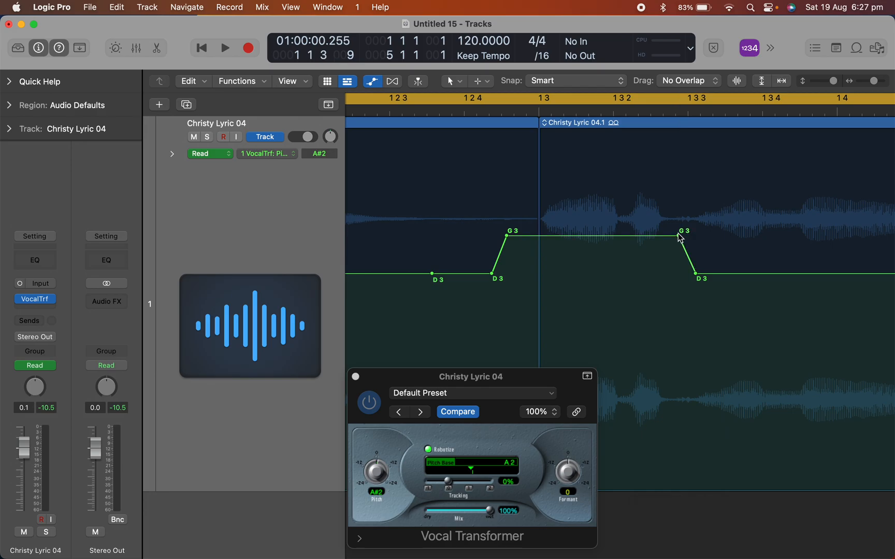
pyautogui.moveTo(693, 277)
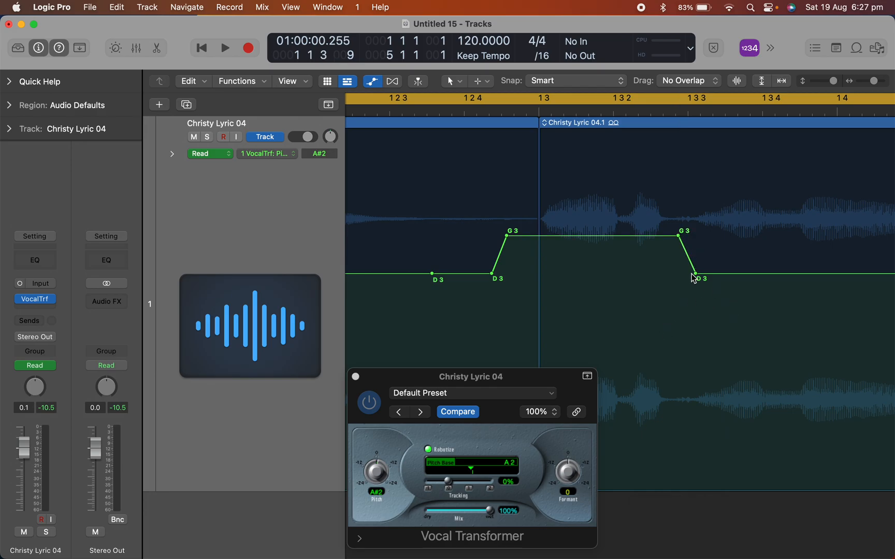
pyautogui.moveTo(692, 276); pyautogui.dragTo(695, 258)
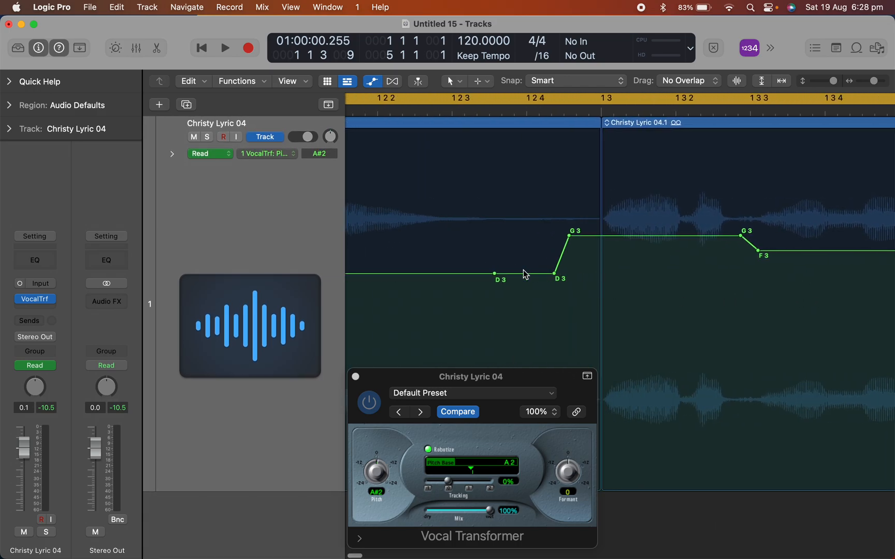
pyautogui.moveTo(596, 274)
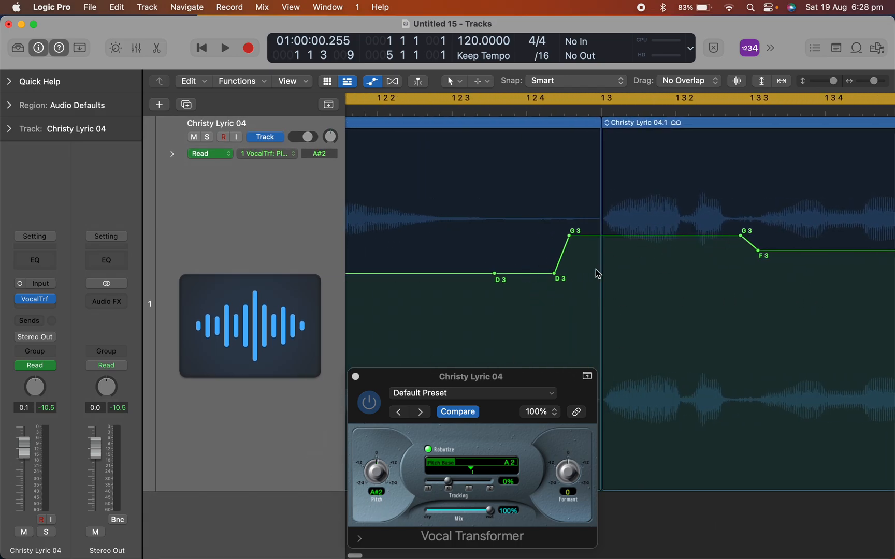
pyautogui.moveTo(582, 207)
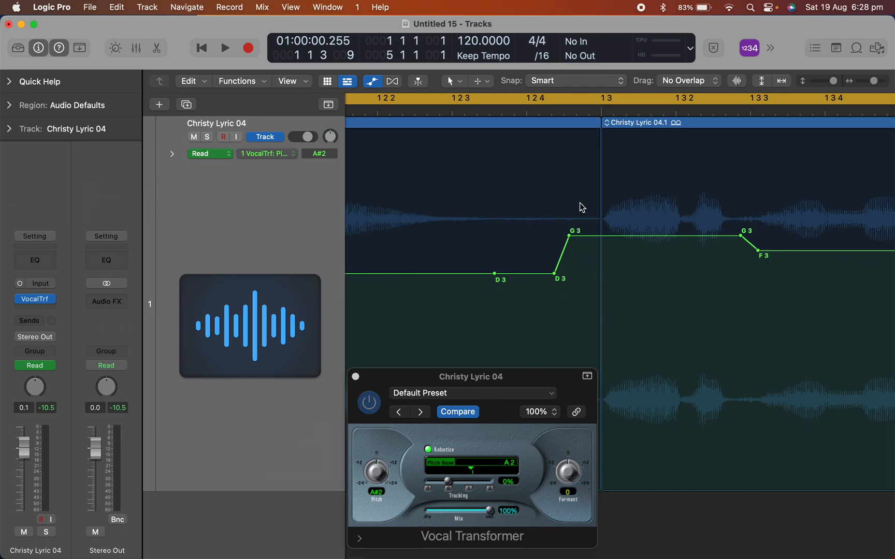
pyautogui.moveTo(361, 496)
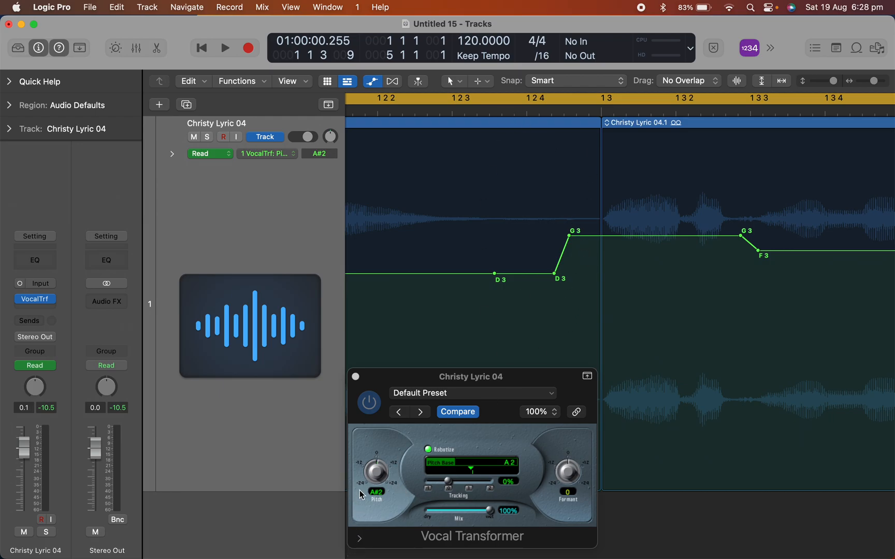
pyautogui.moveTo(377, 488)
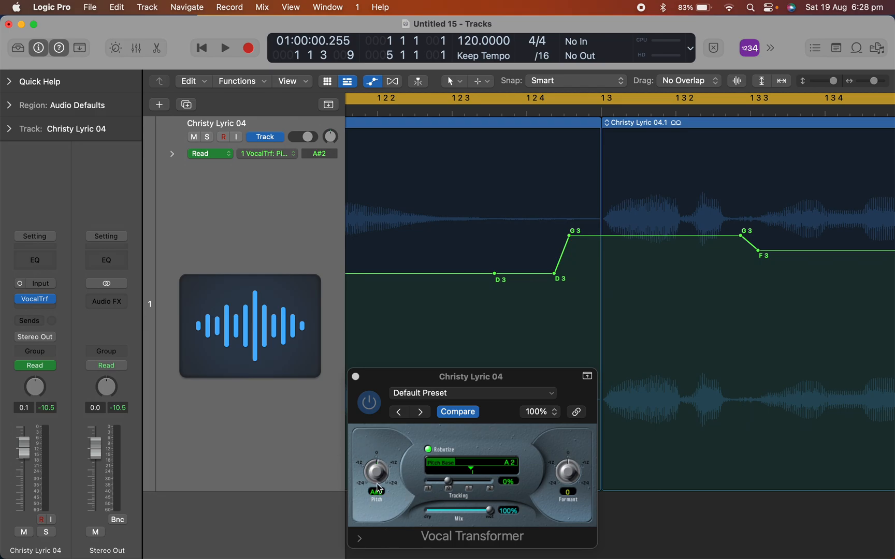
# Step: Play the vocal with the edited pitch automation through bar 4, then stop
pyautogui.click(224, 48)
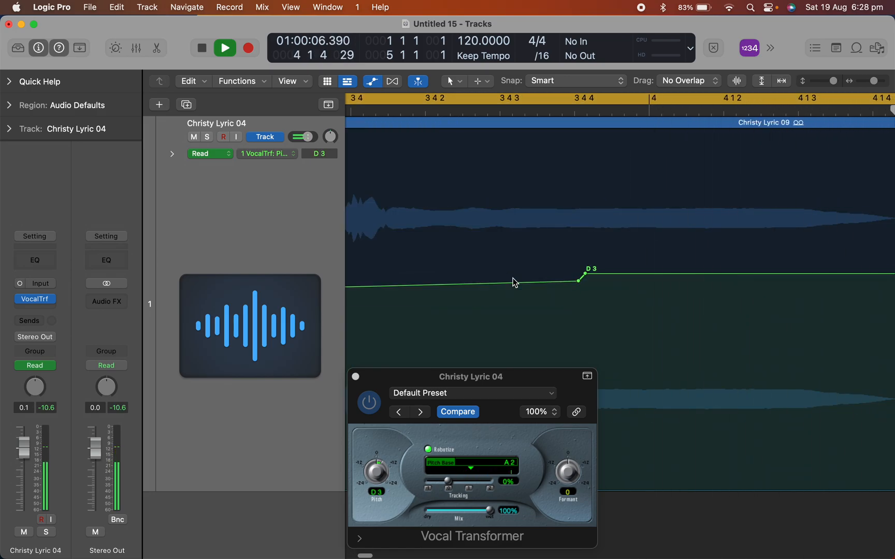
pyautogui.click(225, 48)
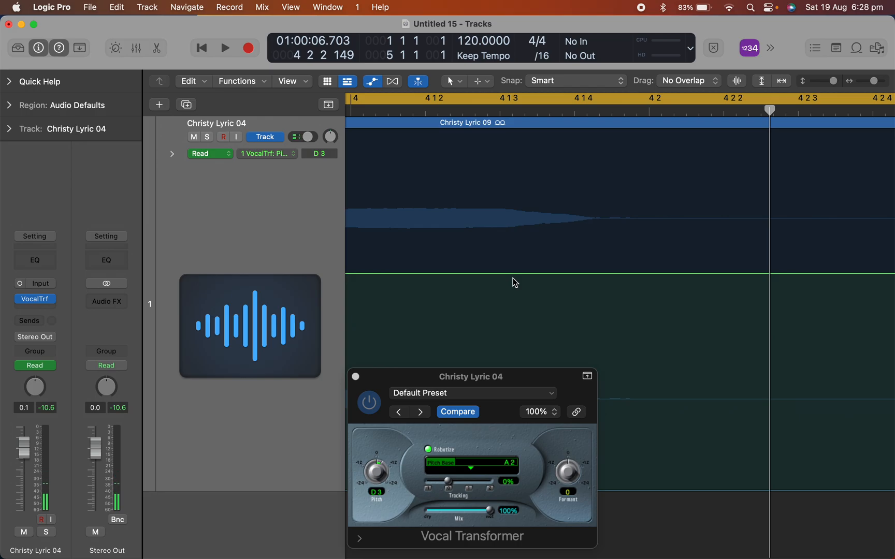